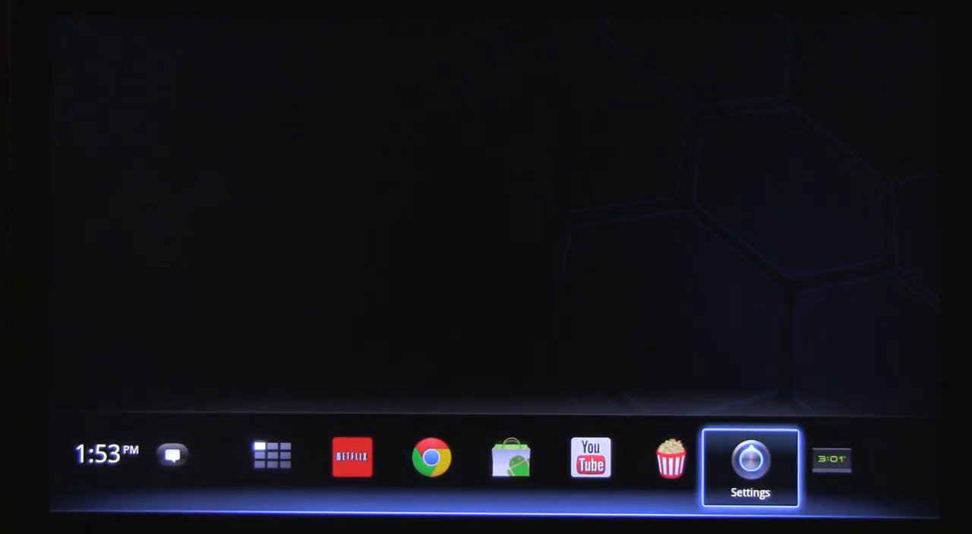
Browse the full installed-apps list and the recently used apps from home
click(272, 454)
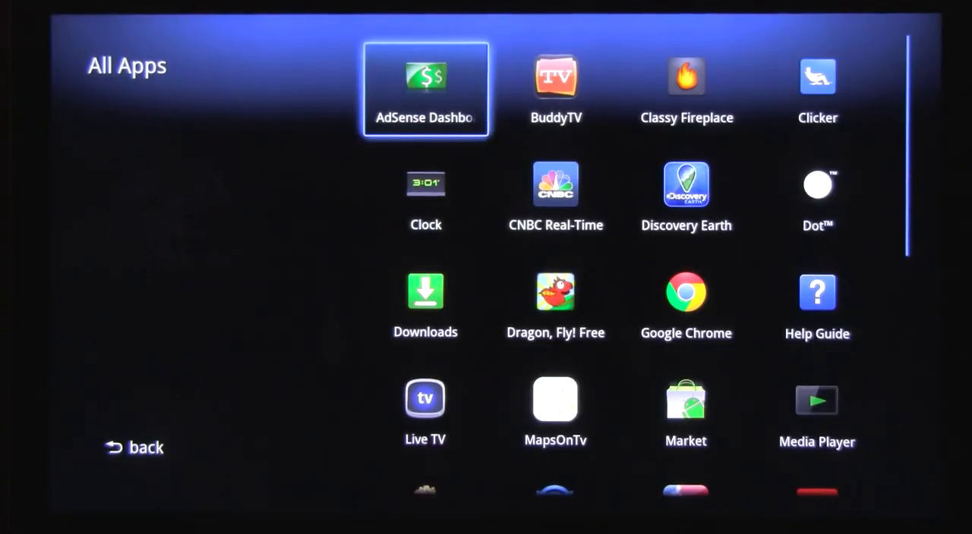
click(135, 447)
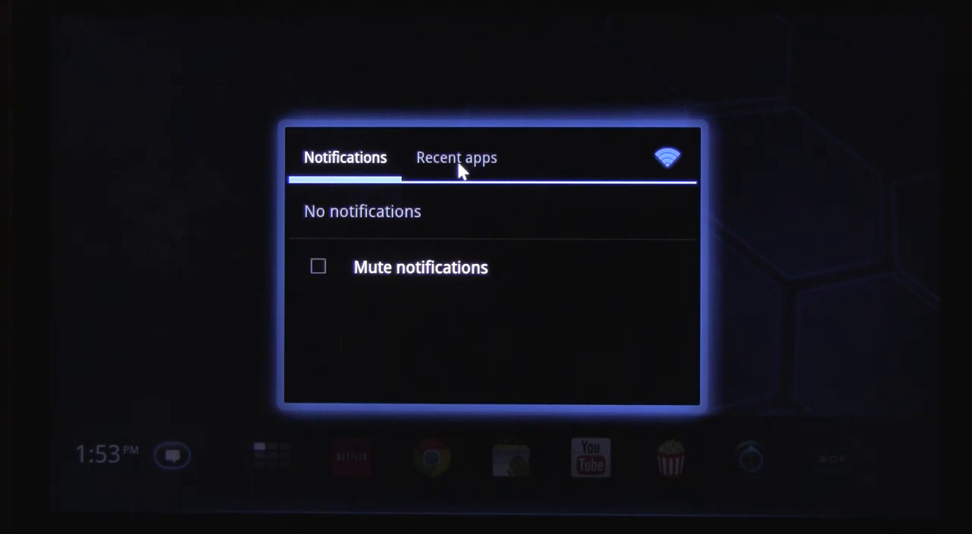
click(455, 157)
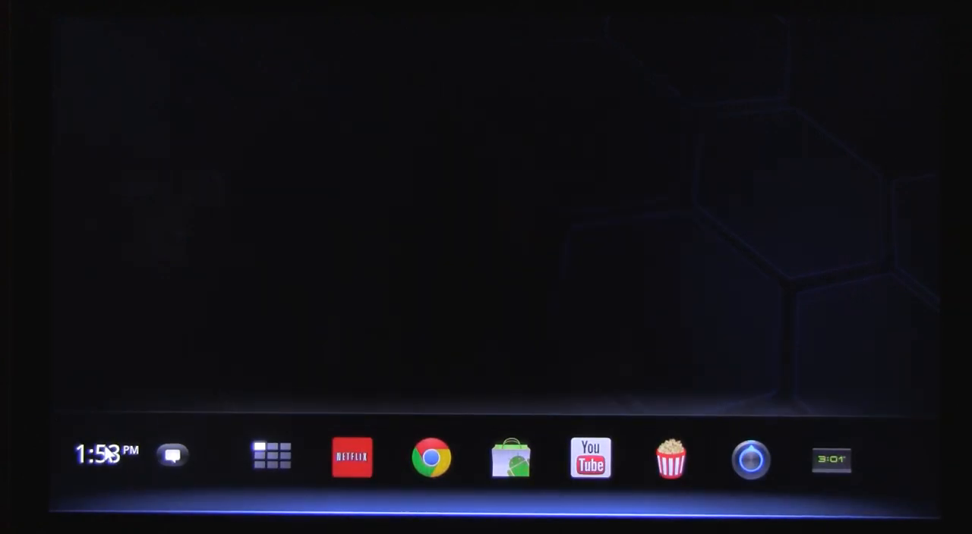
mouse_move(284, 421)
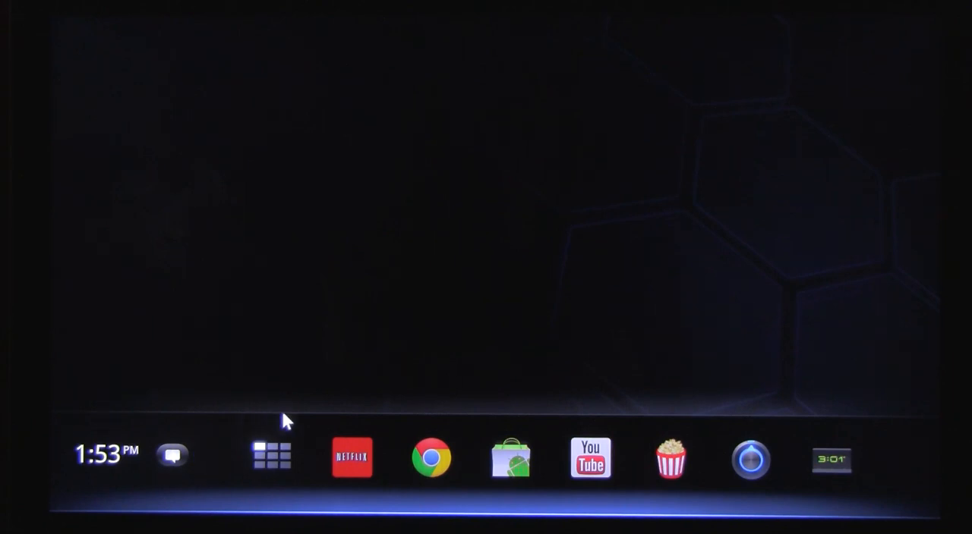
mouse_move(657, 477)
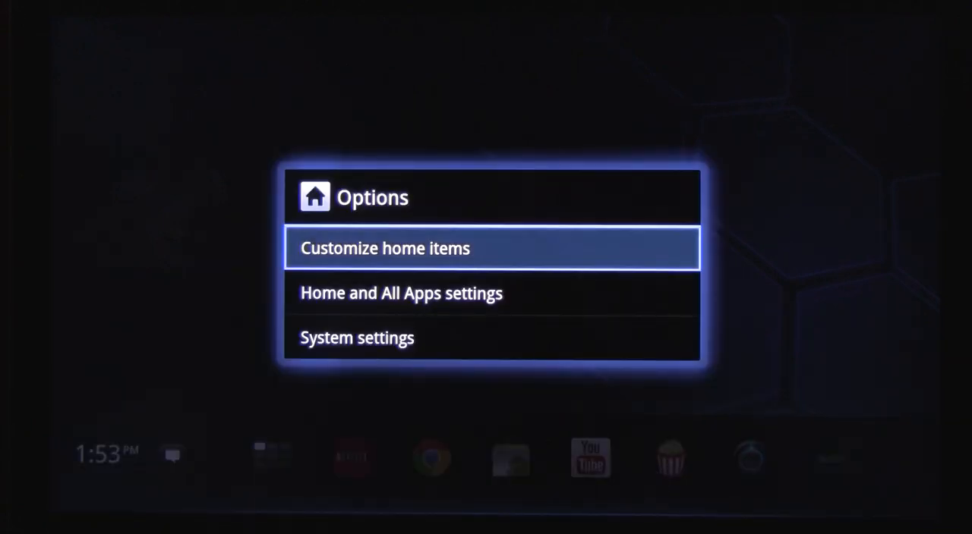
In Customize home items, move the Classy Fireplace shortcut to the front, then remove it
click(385, 248)
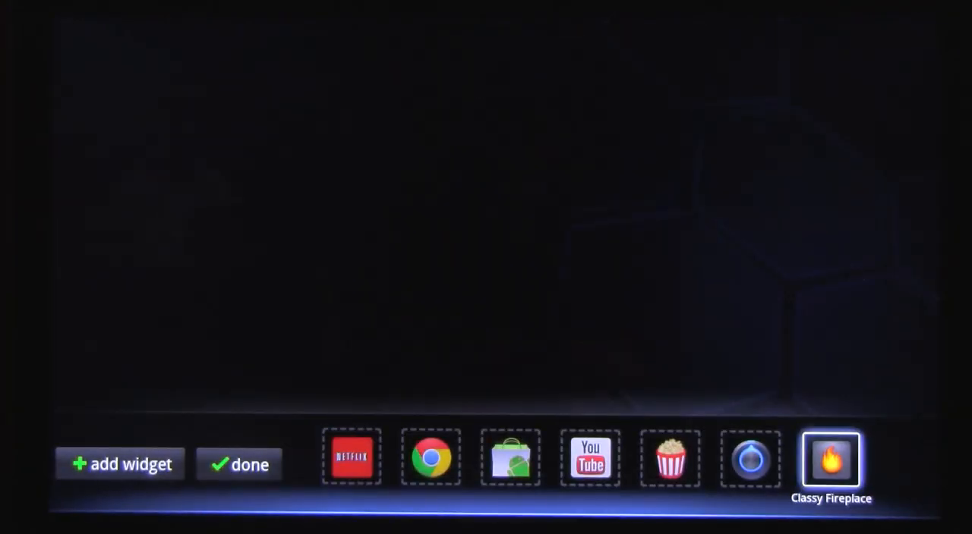
click(831, 459)
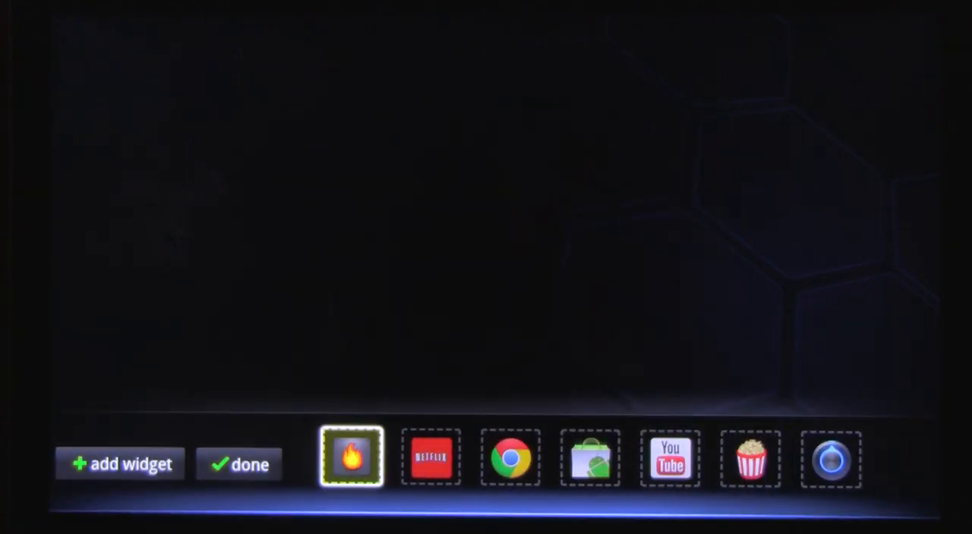
click(350, 458)
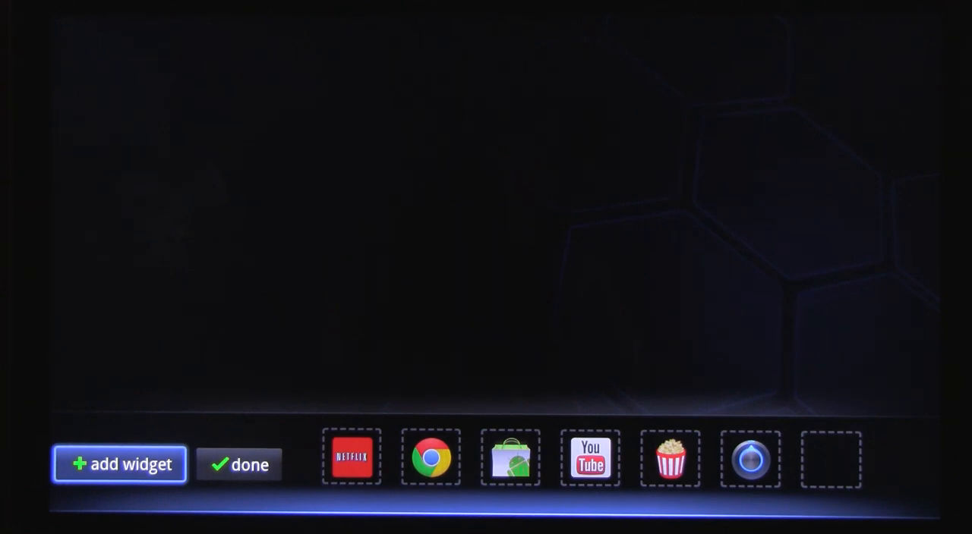
Add the Analog clock and Pandora widgets, then remove the clock to keep Pandora centred
click(119, 464)
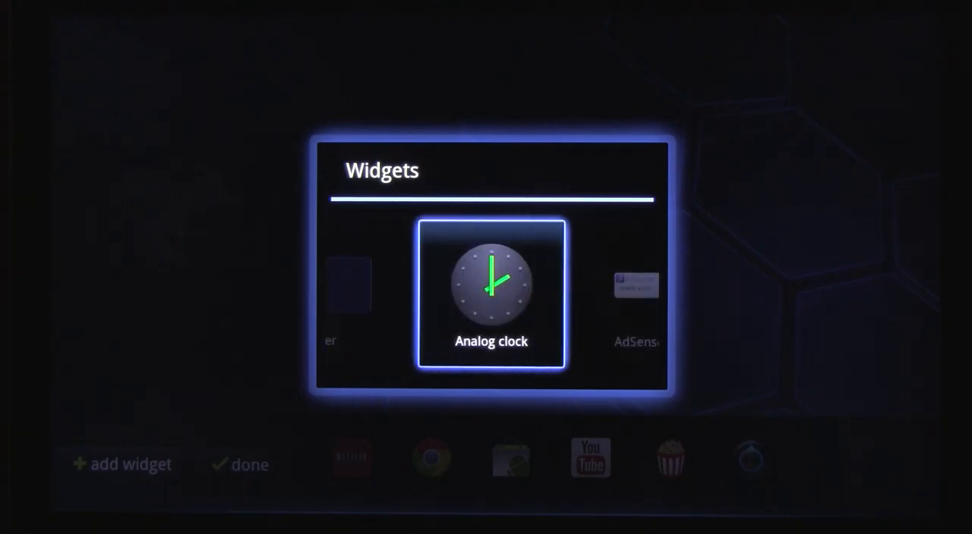
click(490, 293)
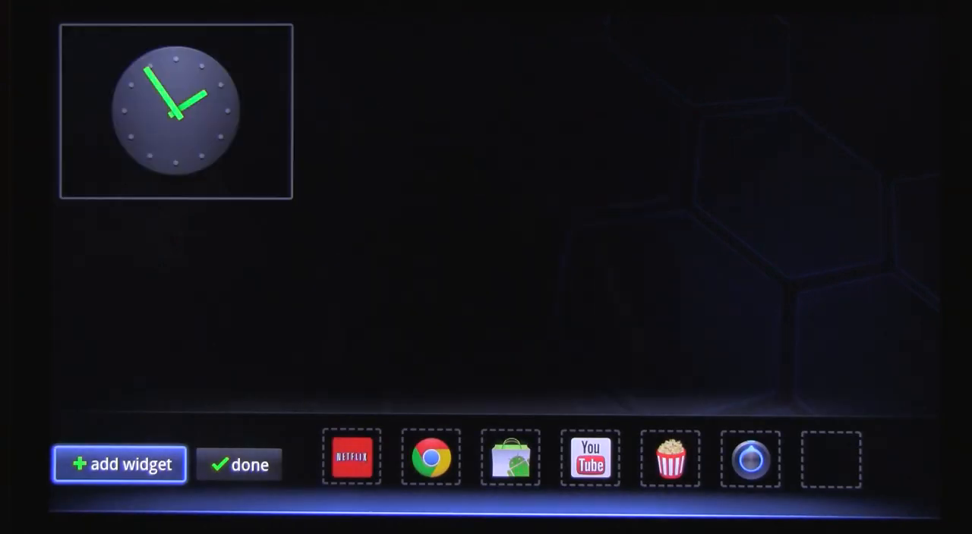
click(119, 464)
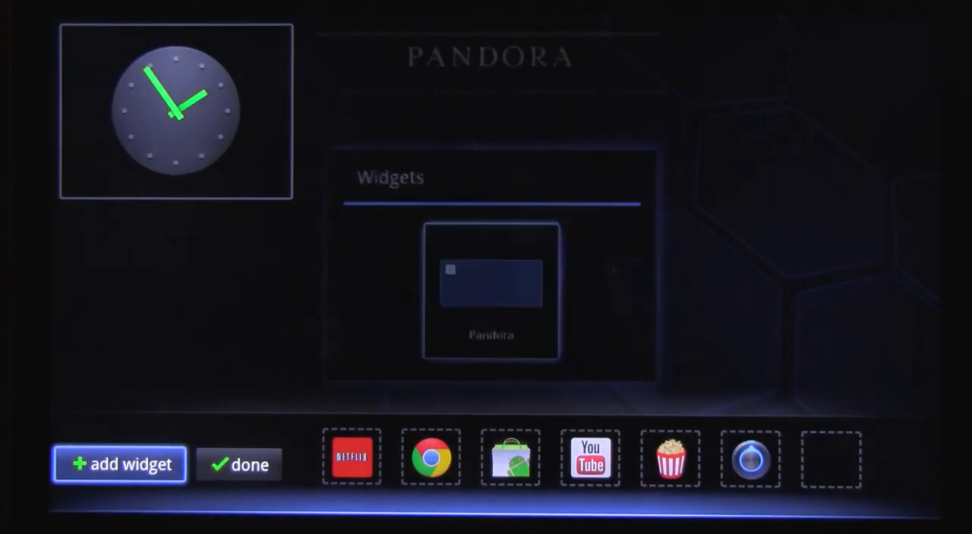
click(491, 293)
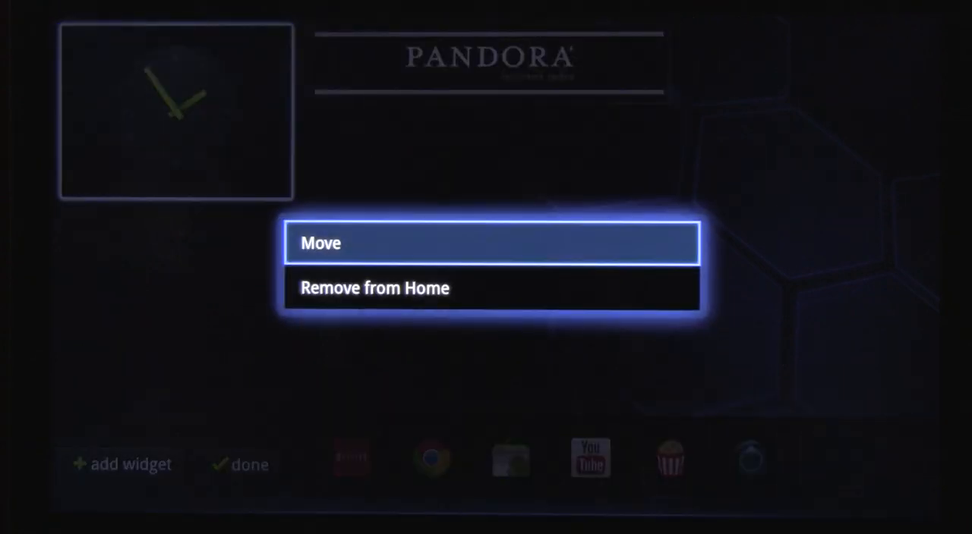
click(321, 243)
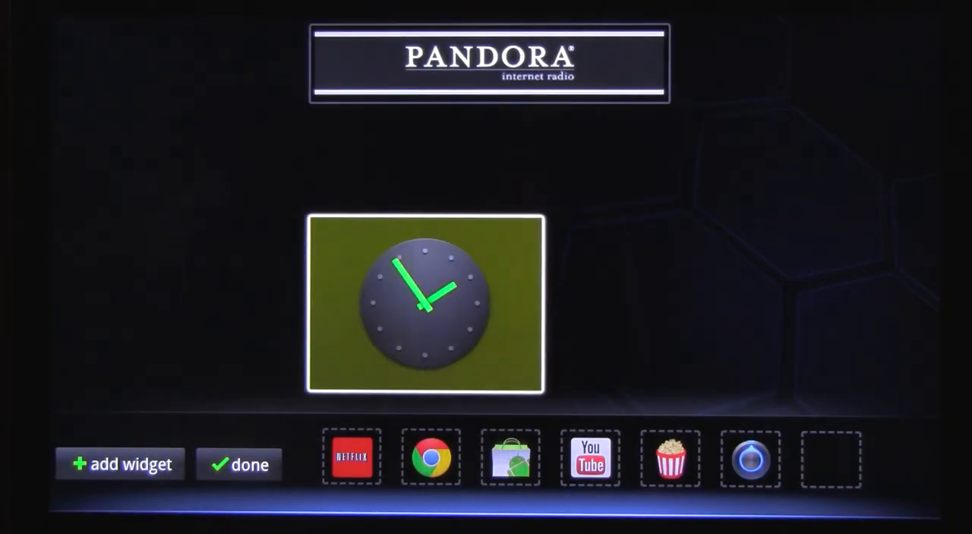
click(424, 305)
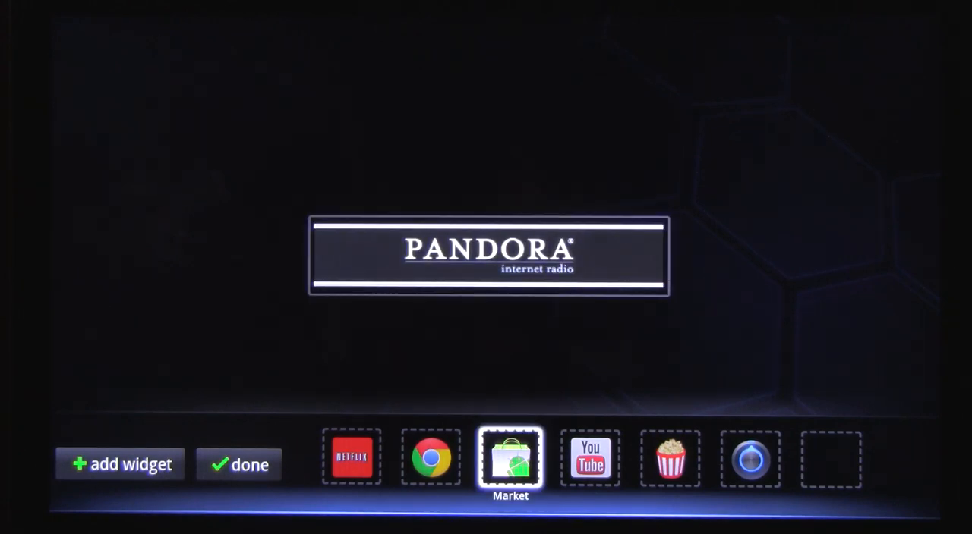
Finish customizing, launch Pandora from its widget to play Pitbull Radio, then quit
click(238, 465)
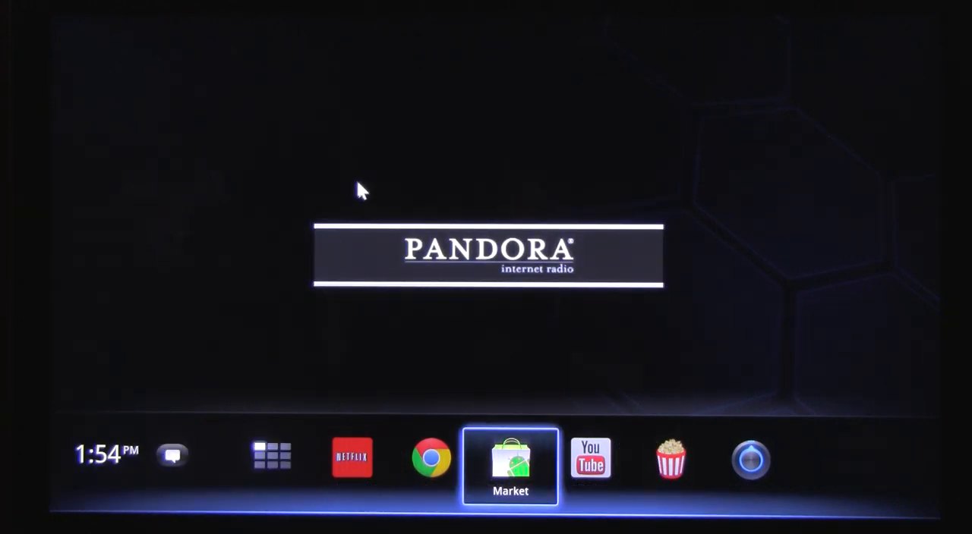
mouse_move(468, 271)
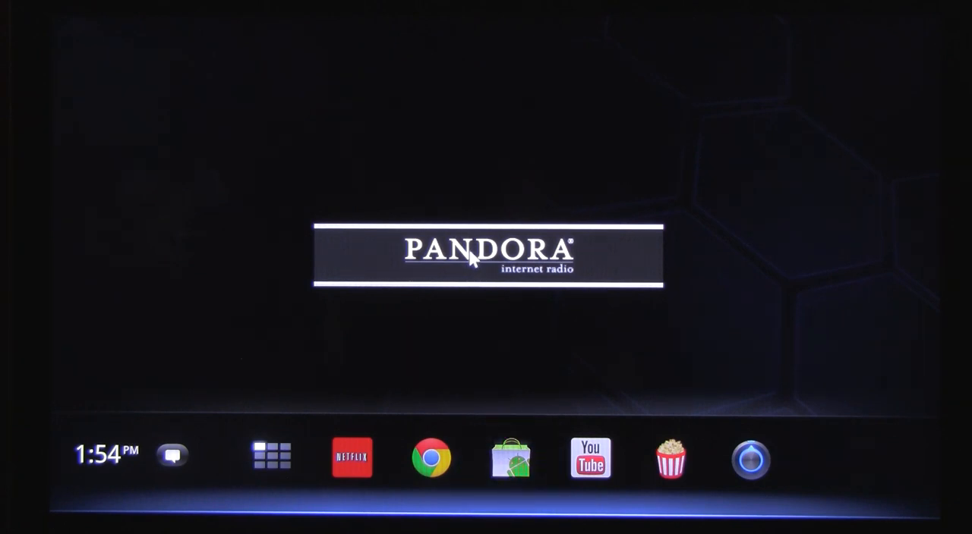
click(487, 254)
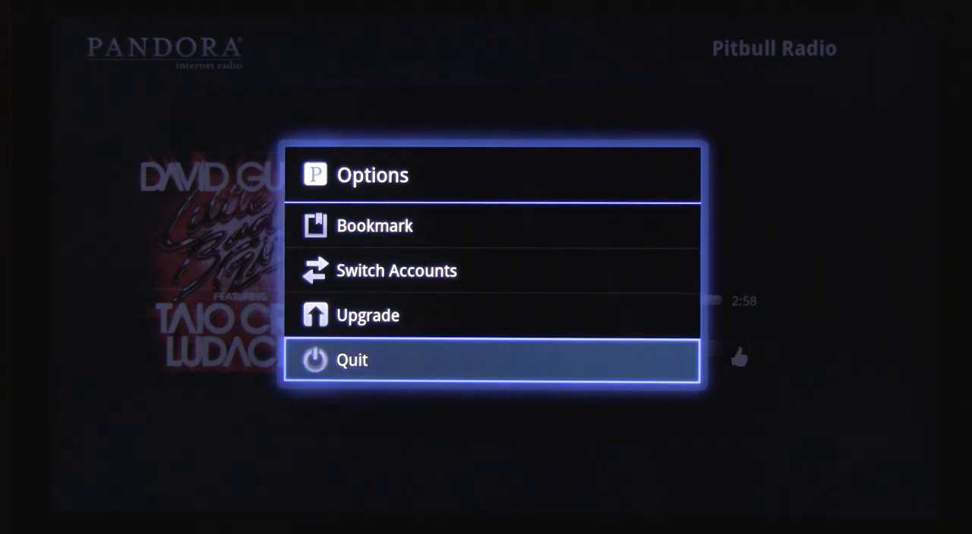
click(351, 360)
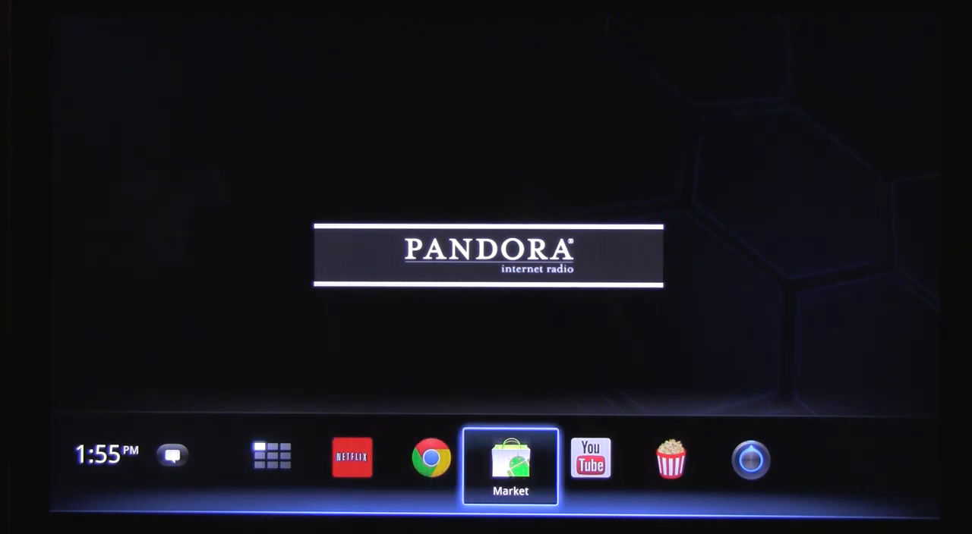
Launch Android Market and open AOL HD from the Featured for TV list
click(510, 457)
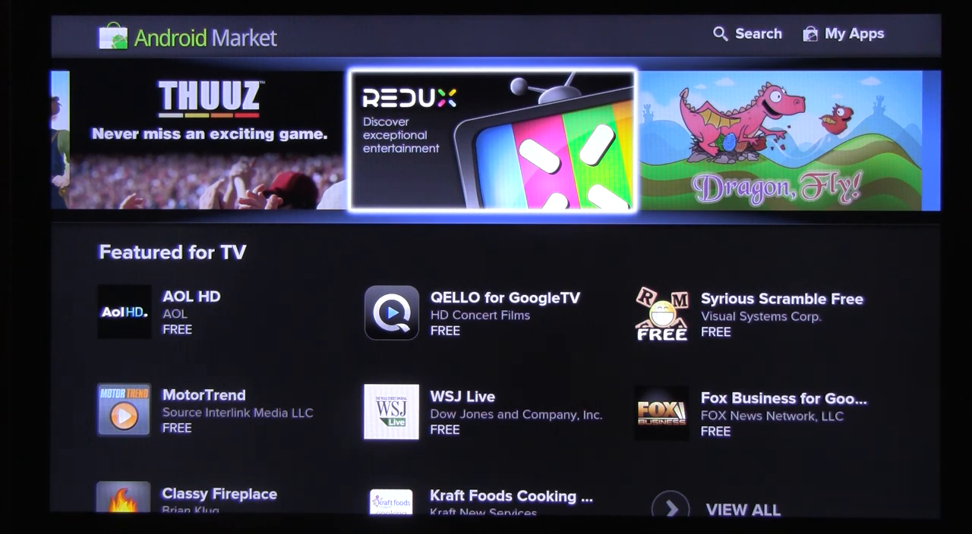
scroll(down, 3)
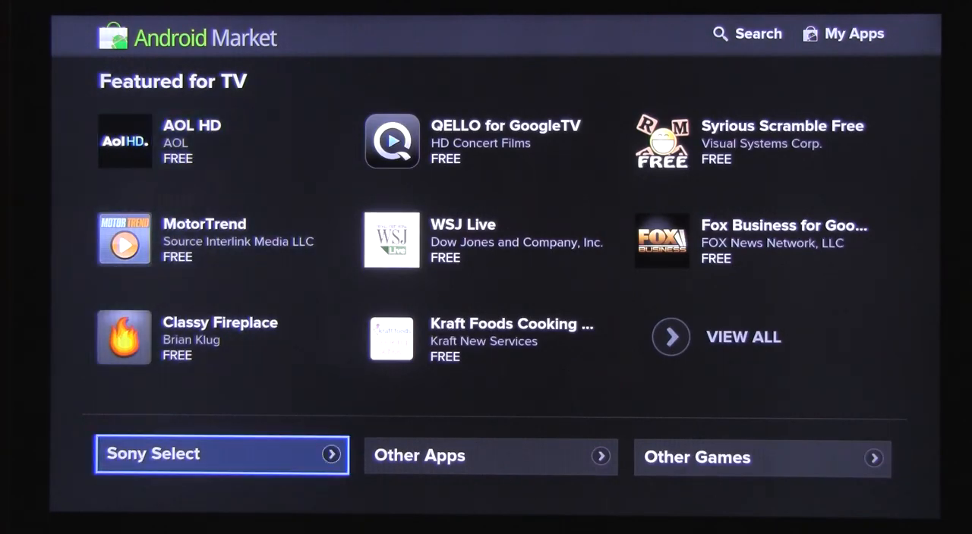
click(221, 454)
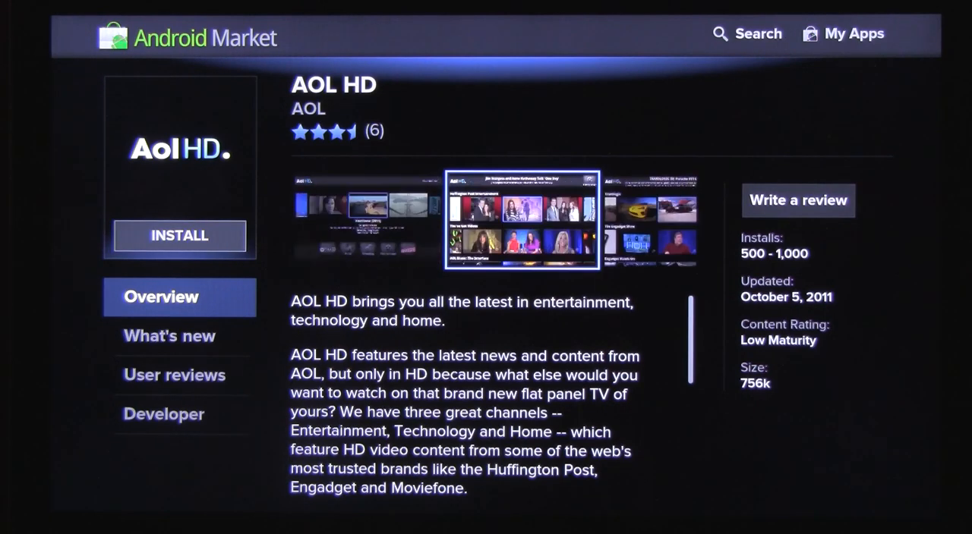
Check AOL HD's reviews and developer info, then install it and accept permissions
click(175, 375)
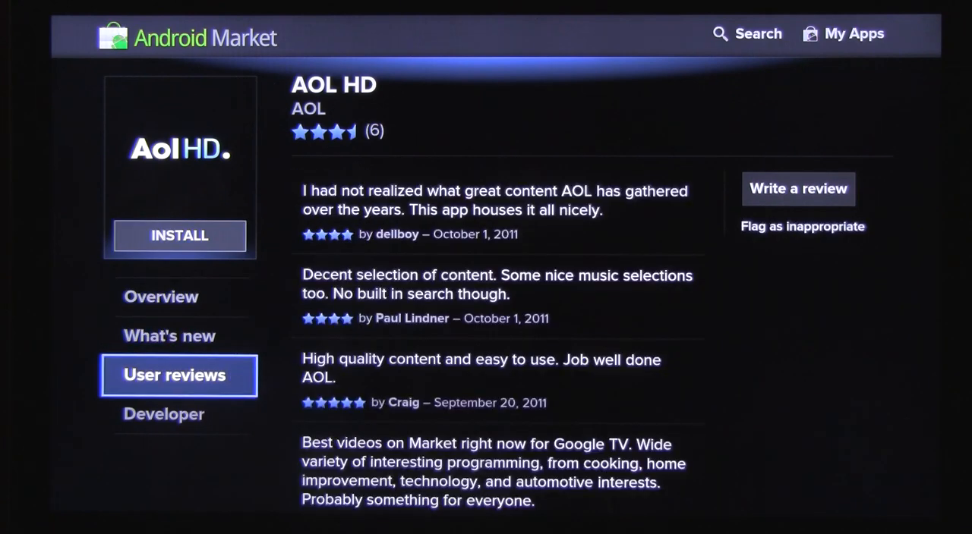
click(164, 413)
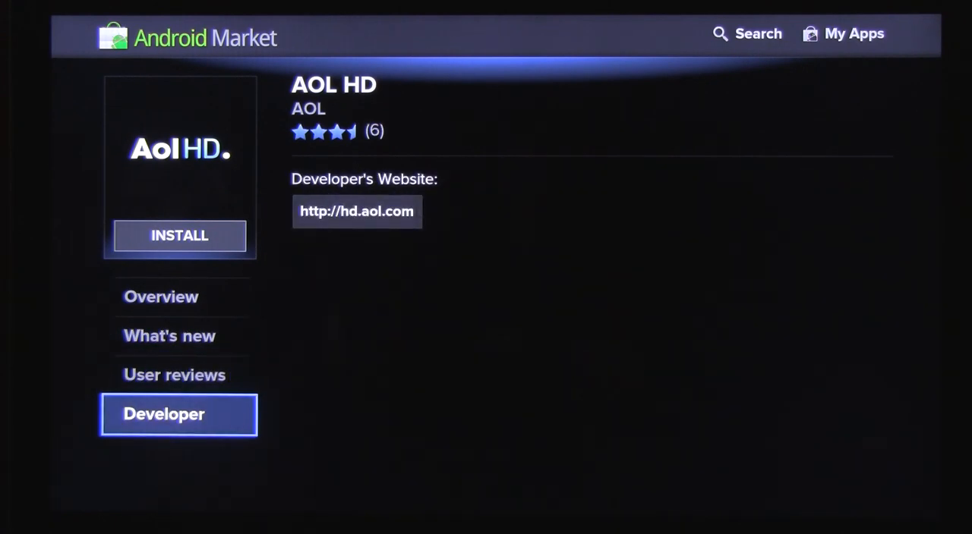
click(161, 297)
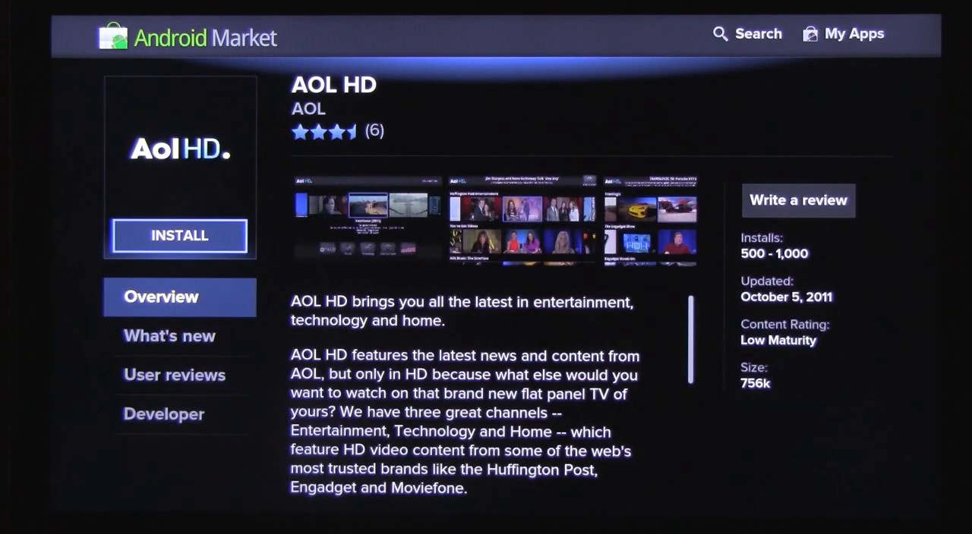
click(179, 235)
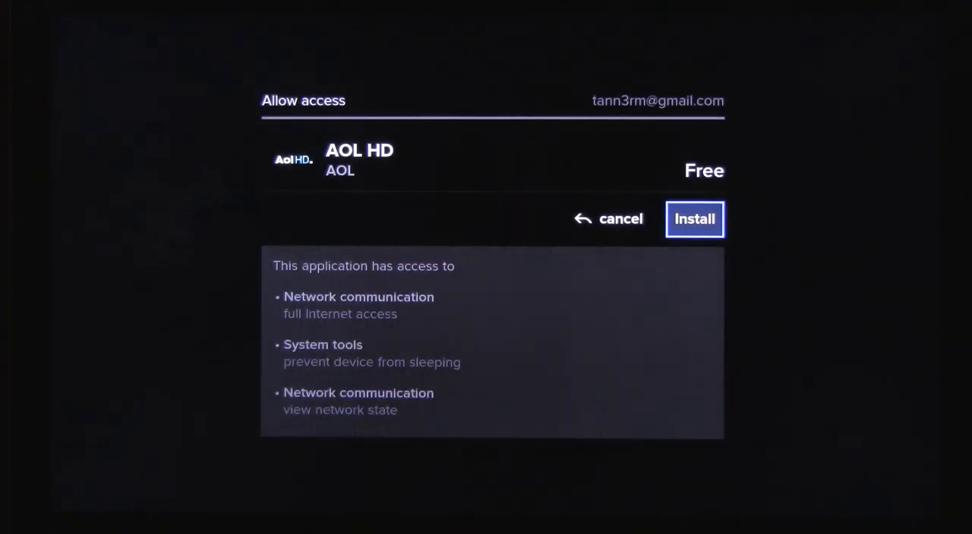
click(693, 219)
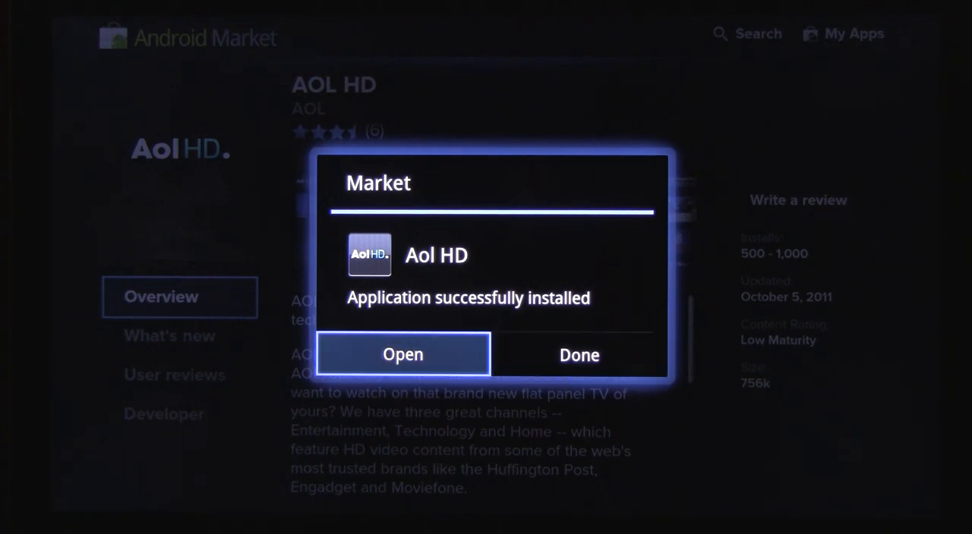
Dismiss the 'Application successfully installed' notice with Done
click(403, 354)
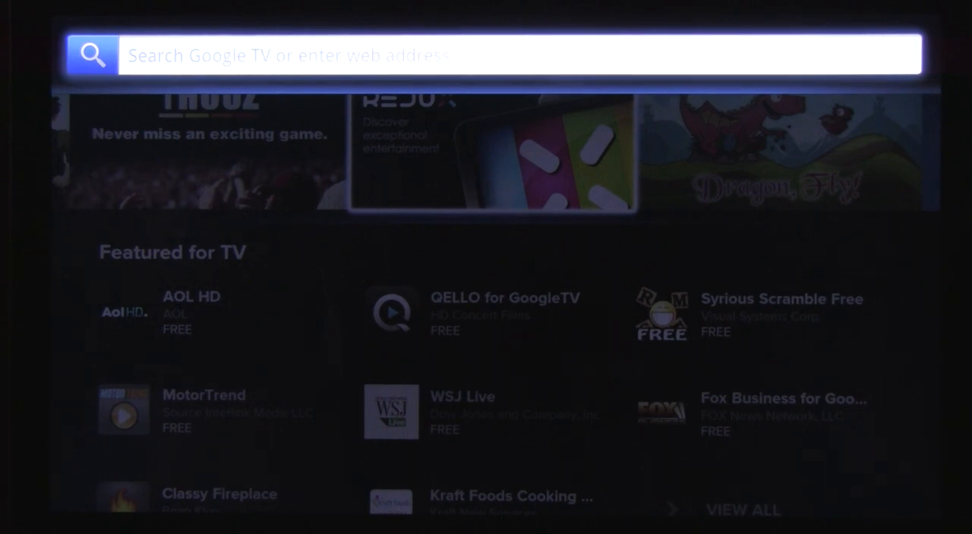
Exit Android Market back to the Google TV home screen with the Pandora widget
click(516, 55)
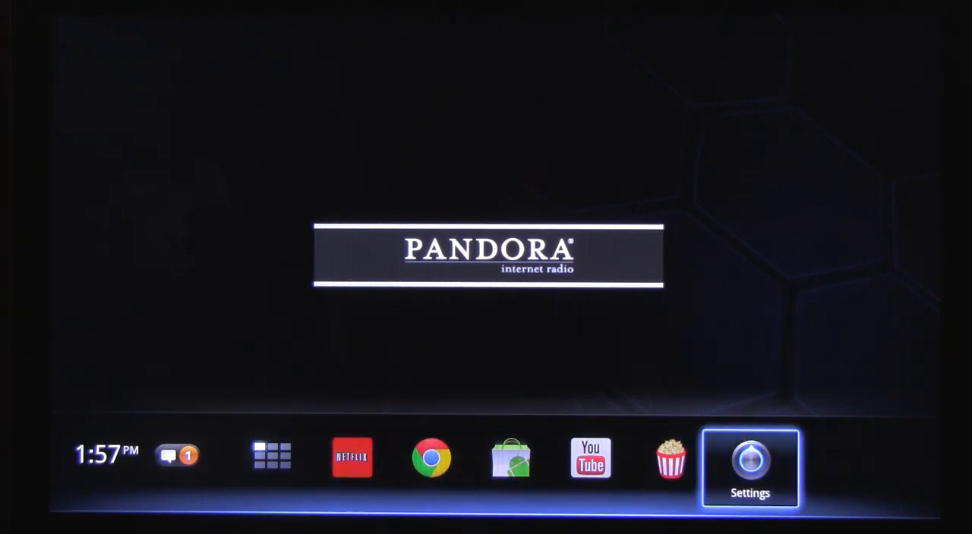
Launch Flixster, view Puss in Boots' details and critic reviews, then go to Upcoming
click(669, 457)
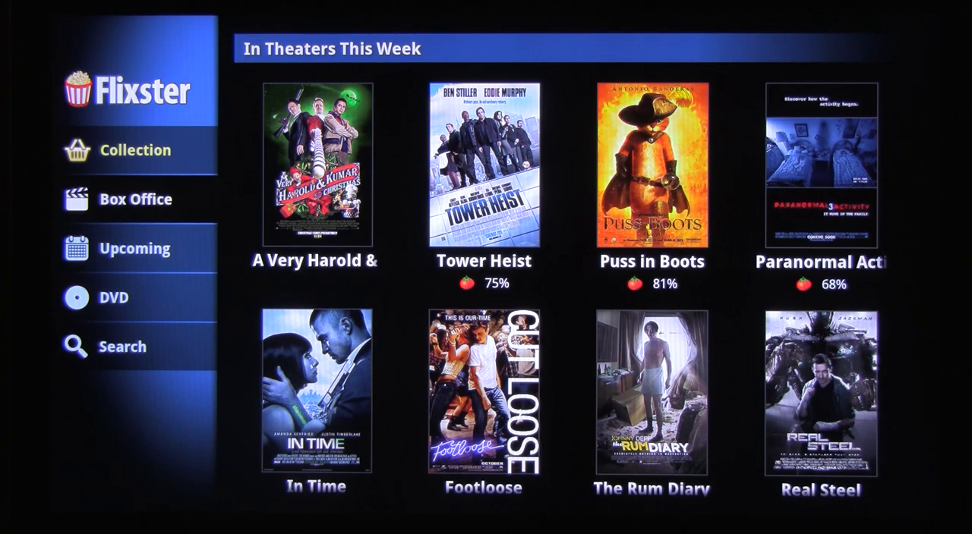
mouse_move(554, 255)
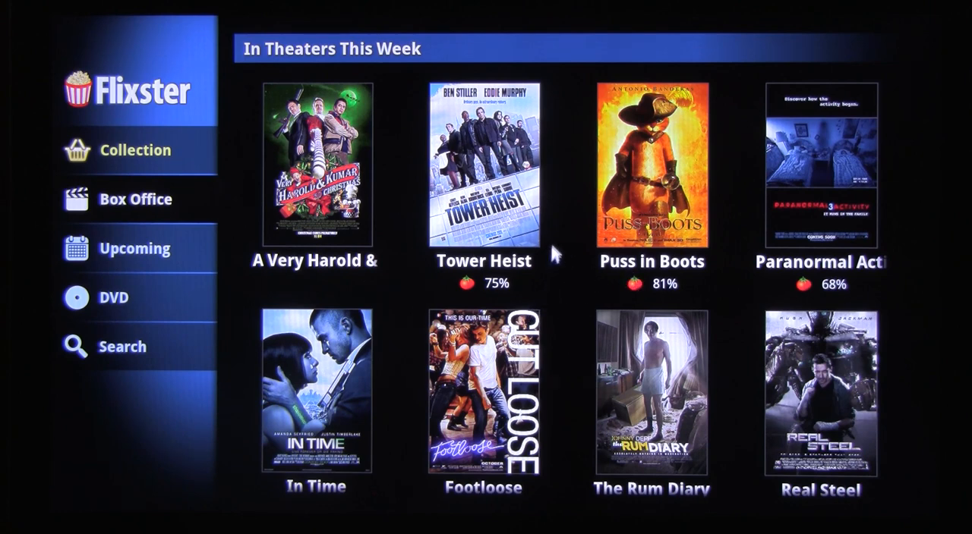
click(651, 163)
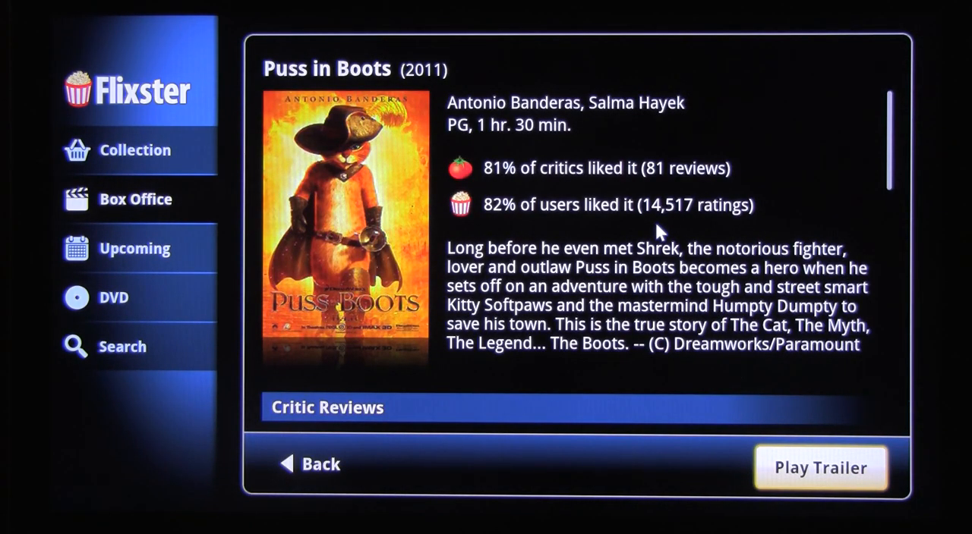
mouse_move(512, 182)
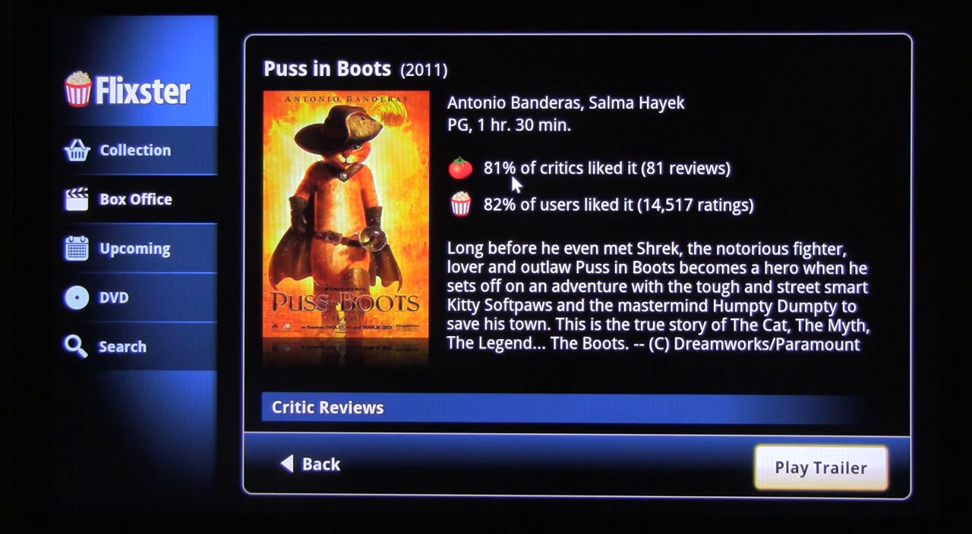
mouse_move(531, 232)
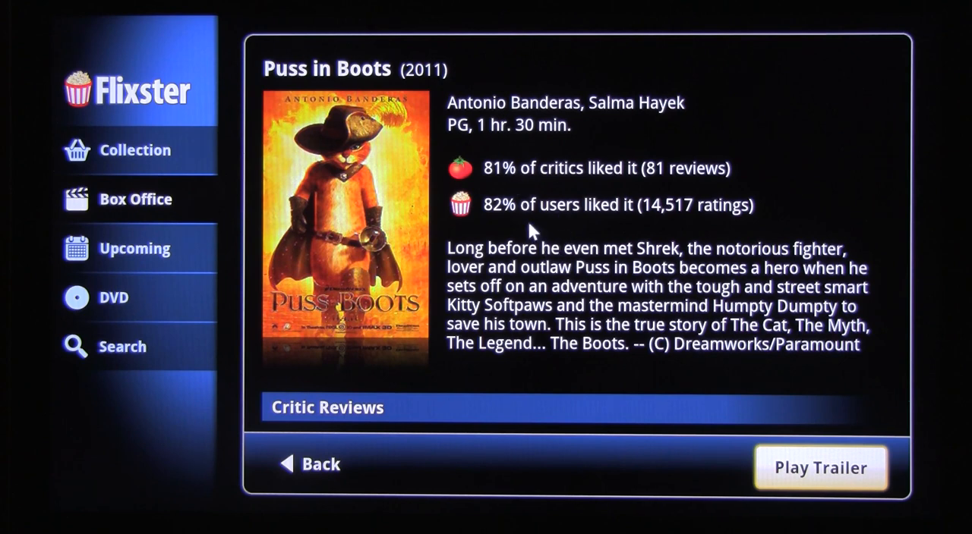
mouse_move(553, 397)
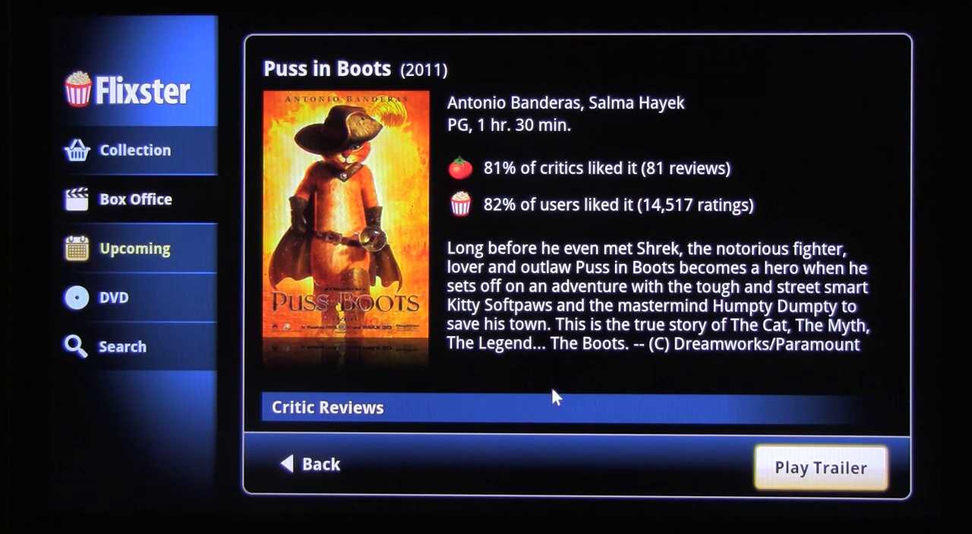
click(327, 408)
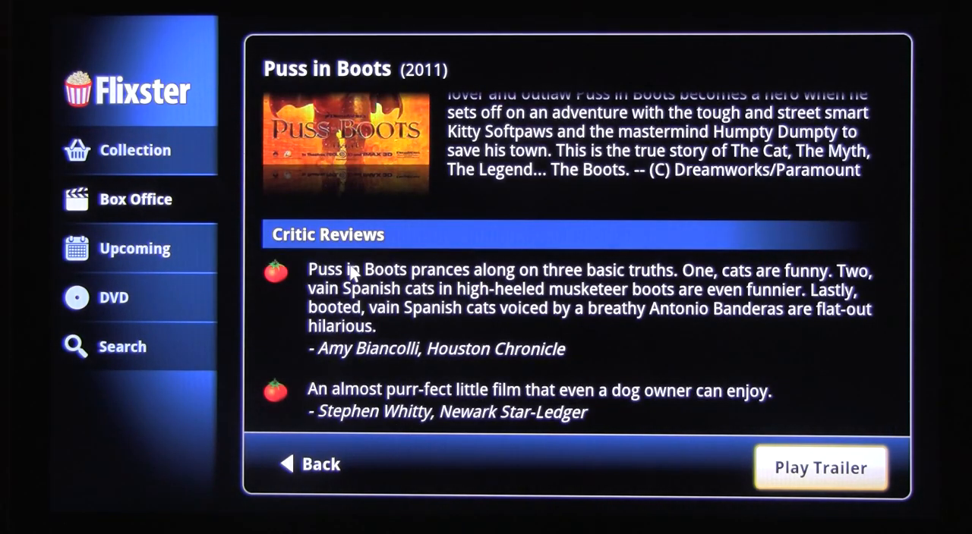
mouse_move(83, 266)
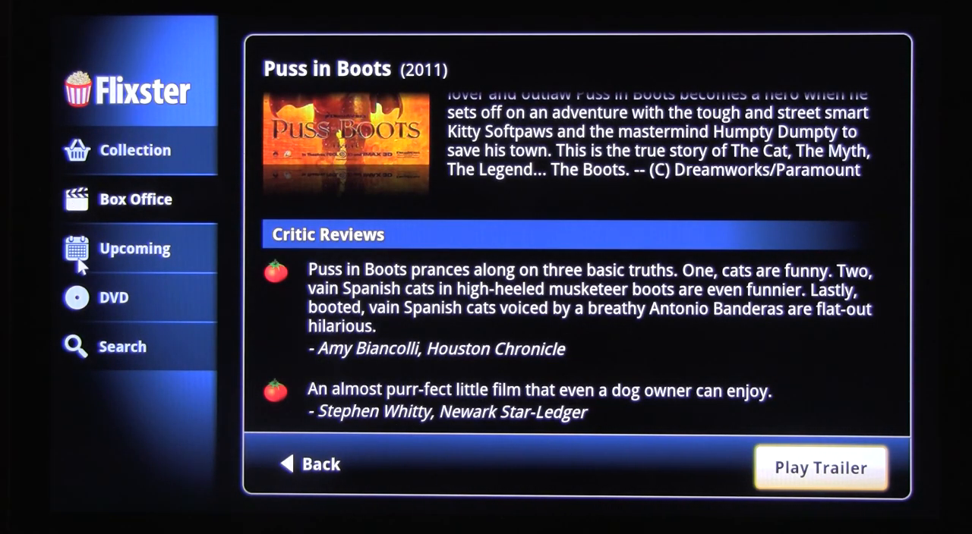
click(134, 249)
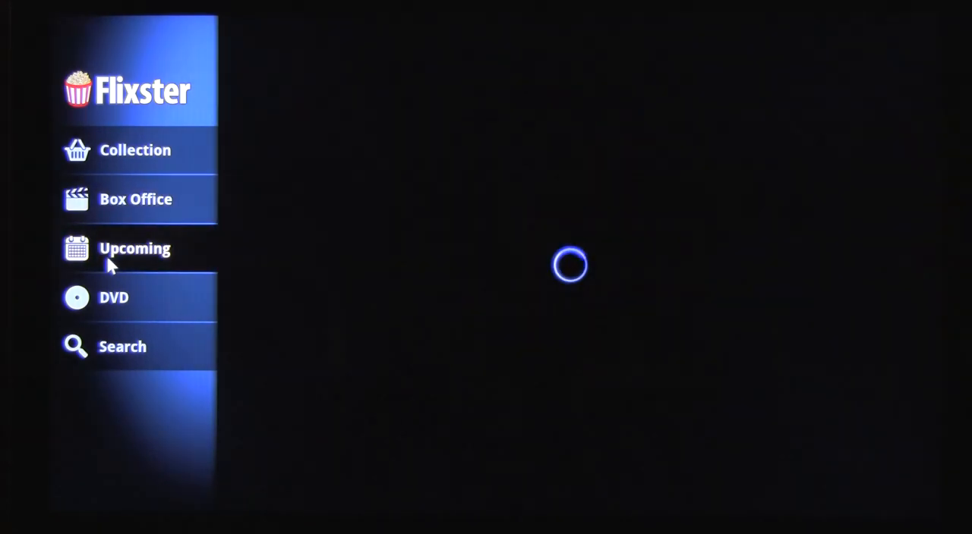
From Upcoming, open Immortals and play its trailer
click(136, 248)
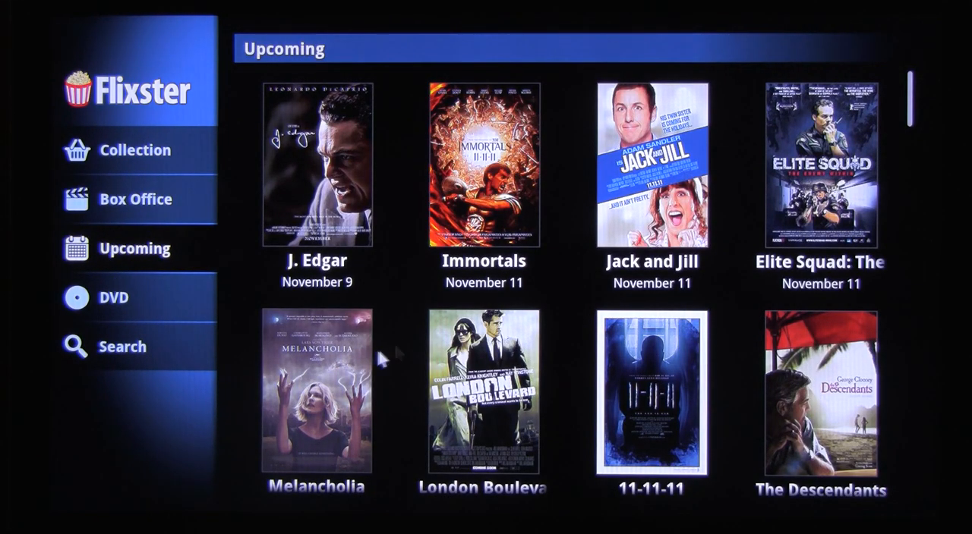
click(484, 164)
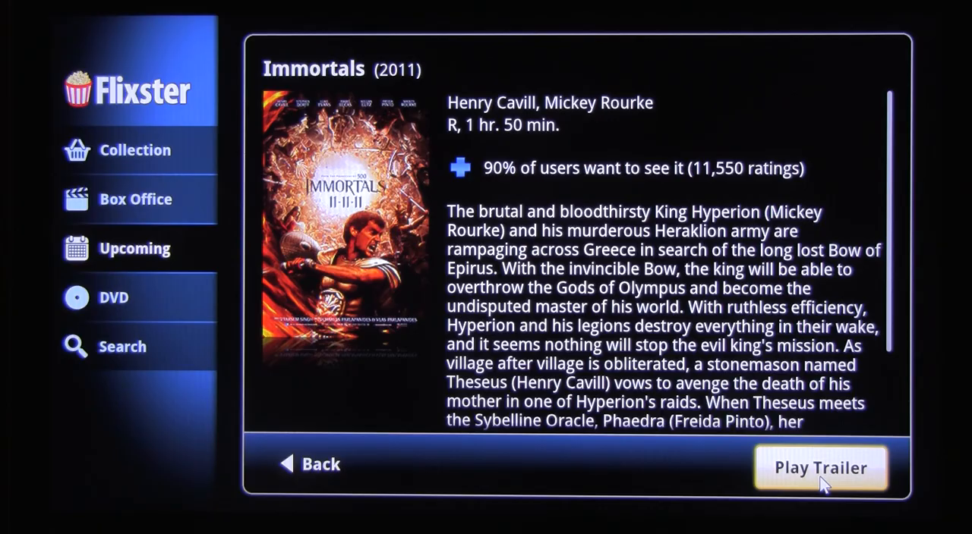
click(821, 468)
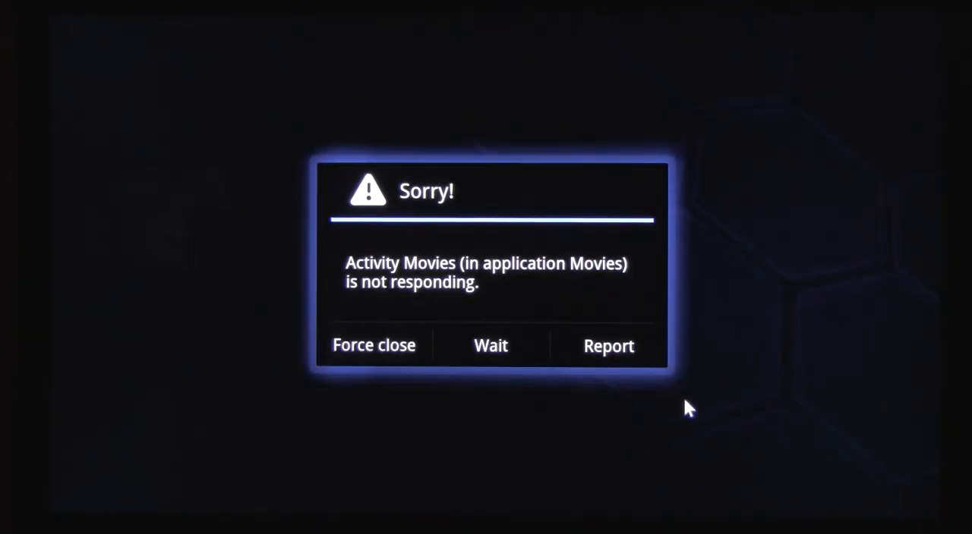
mouse_move(565, 372)
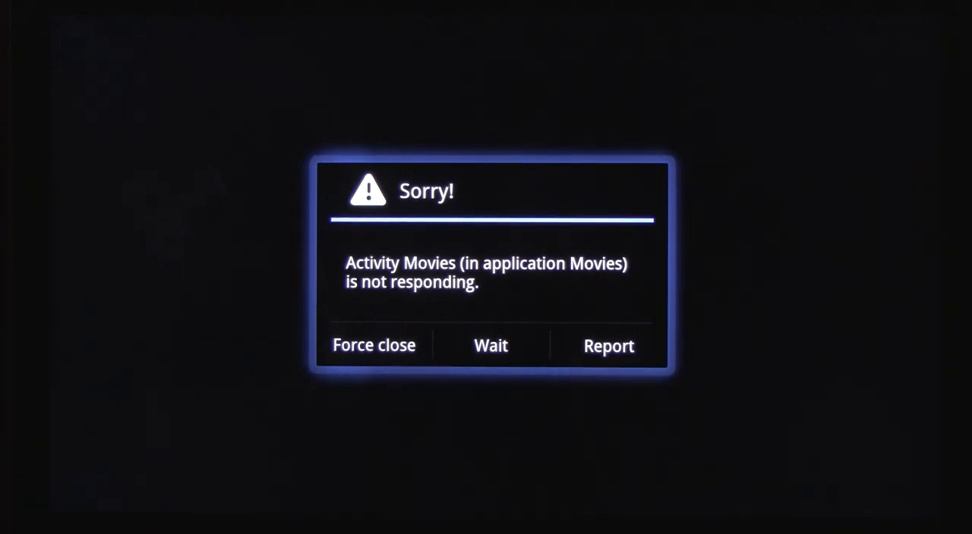
mouse_move(406, 292)
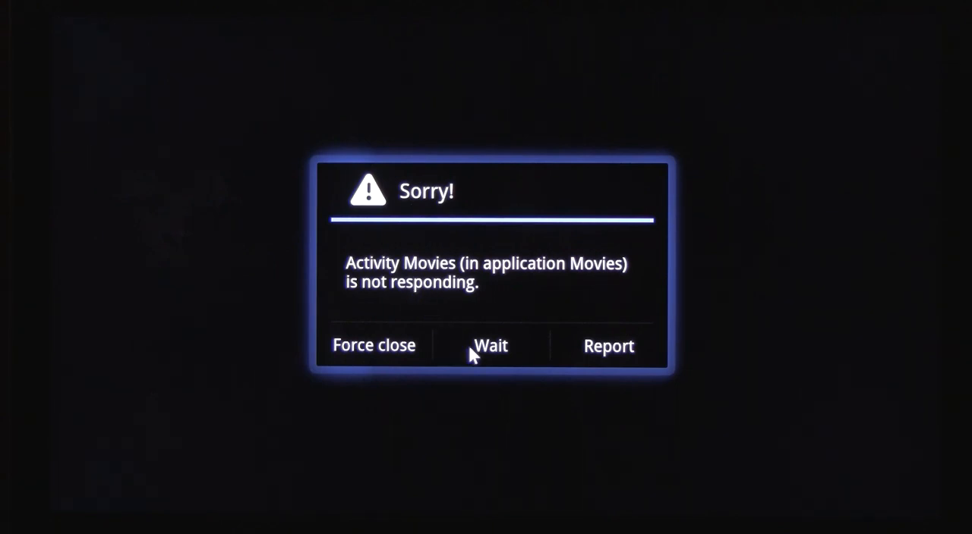
mouse_move(452, 361)
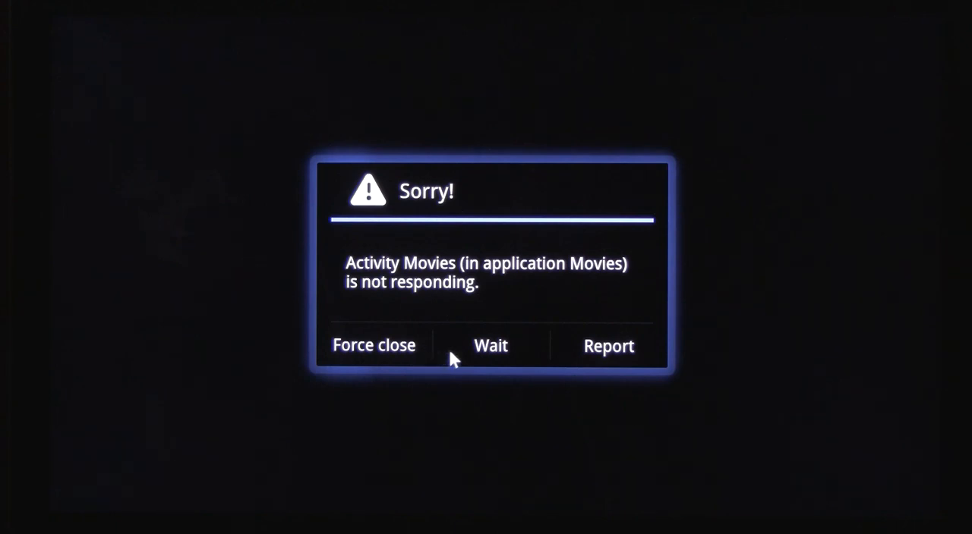
mouse_move(484, 359)
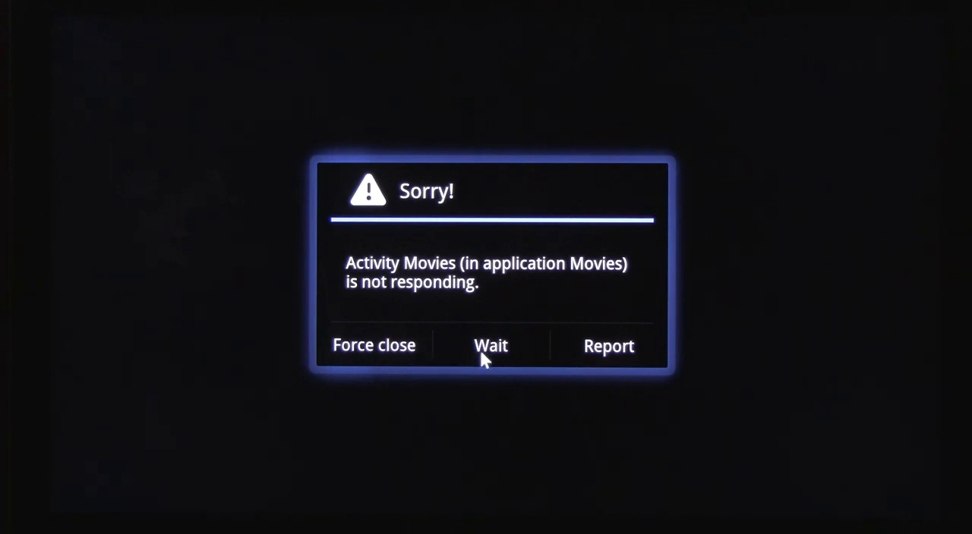
Choose Wait on the 'Activity Movies is not responding' dialog
click(491, 346)
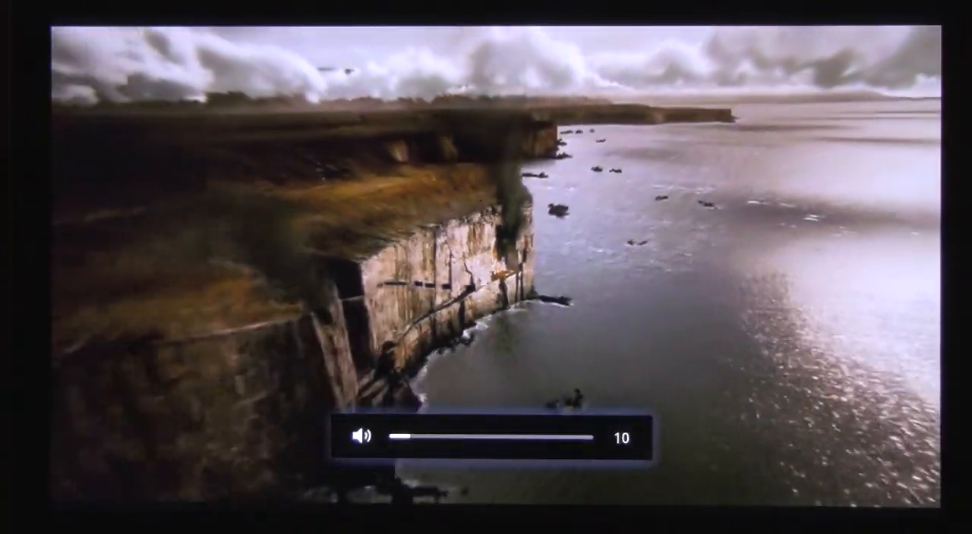